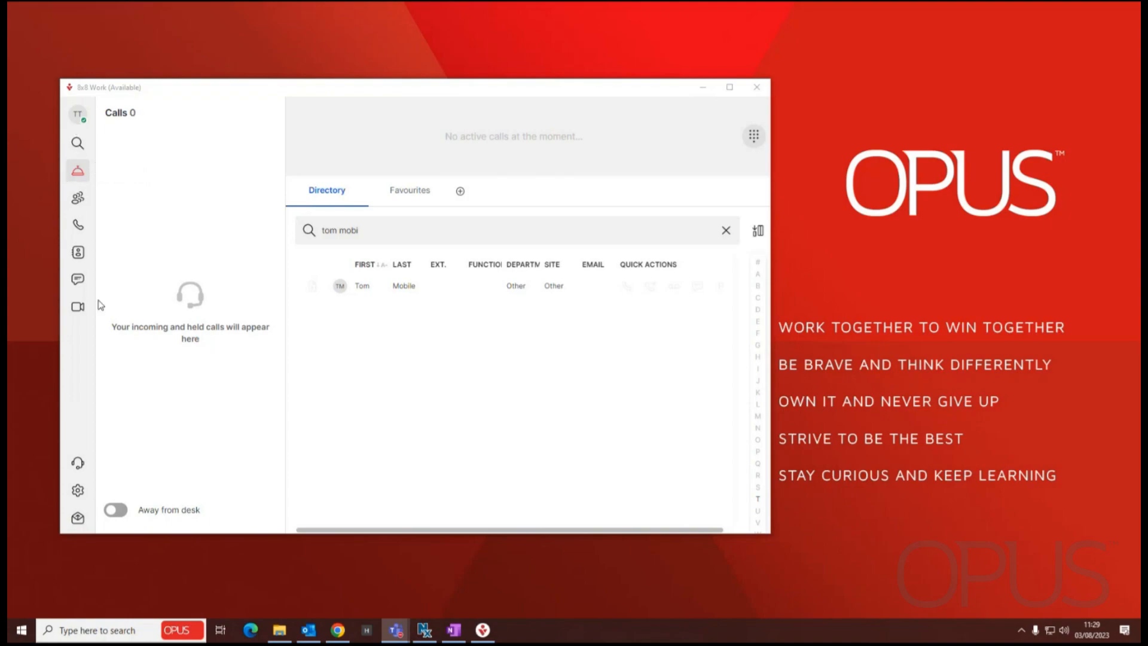
pyautogui.moveTo(157, 156)
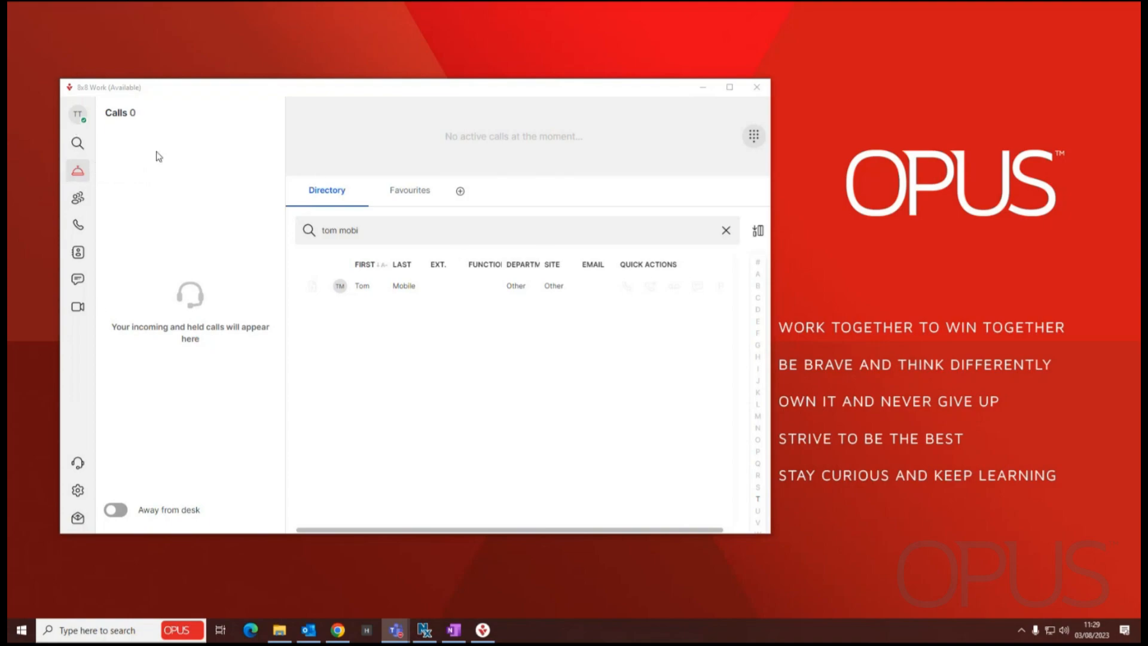
pyautogui.moveTo(78, 169)
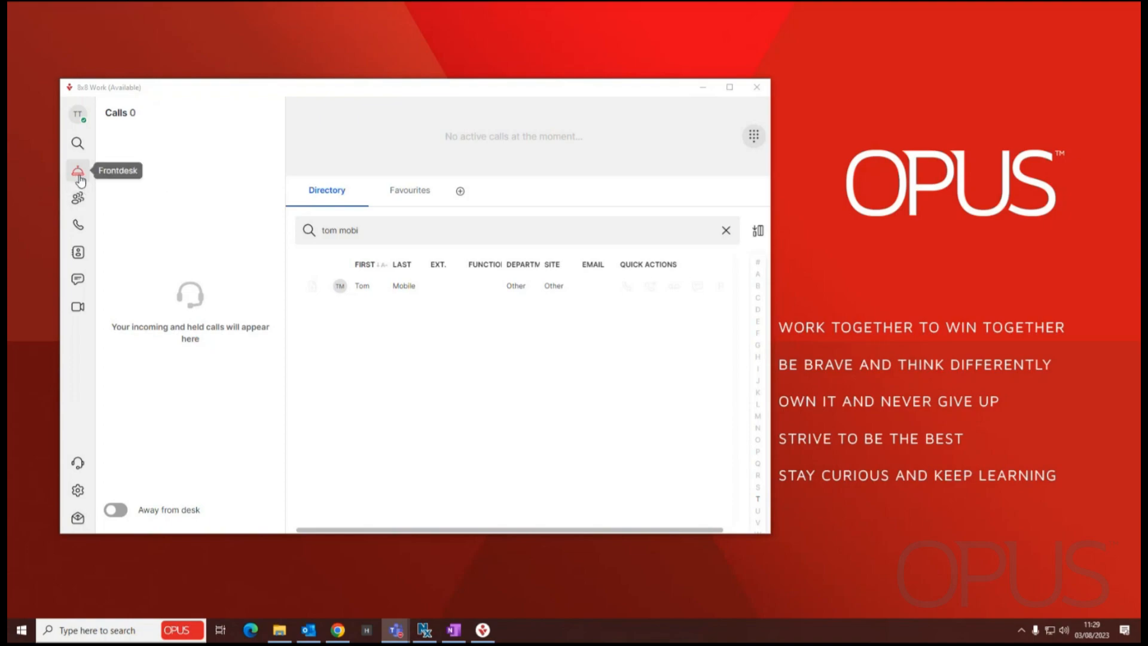
pyautogui.moveTo(78, 182)
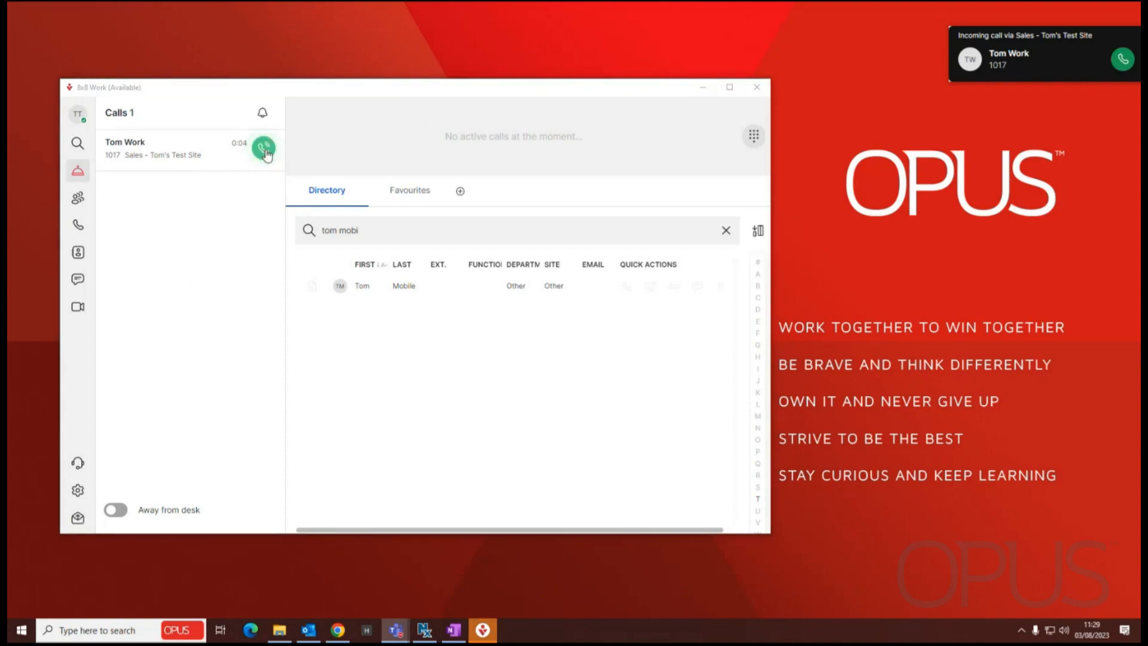
# Answer the incoming Sales queue call from Tom Work
pyautogui.click(264, 149)
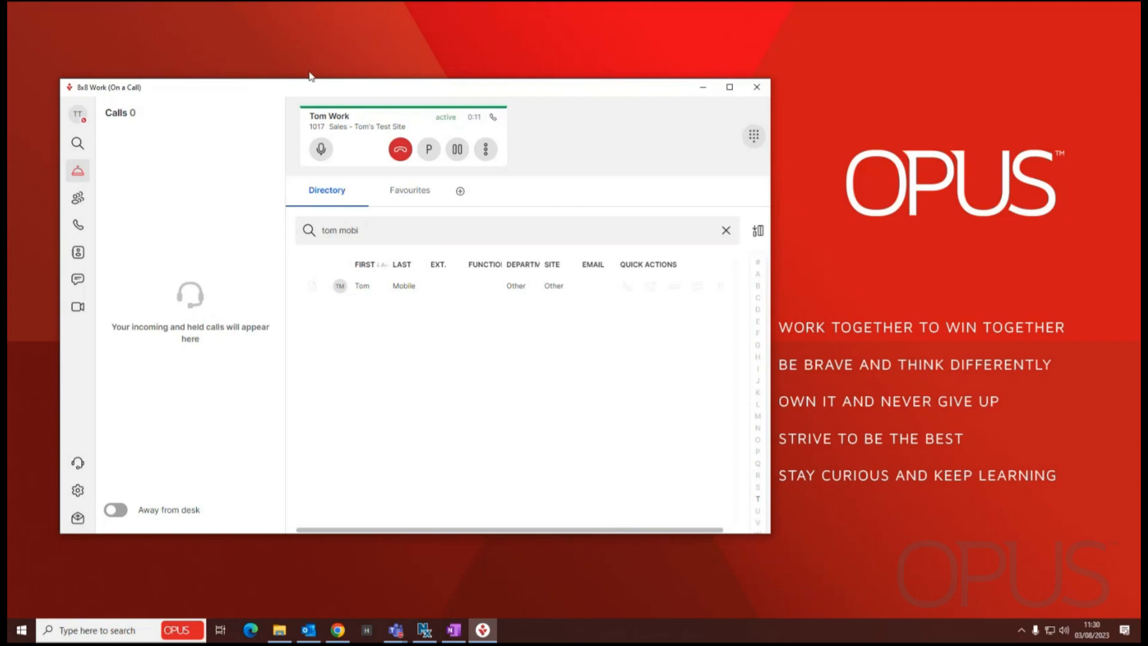
pyautogui.moveTo(375, 144)
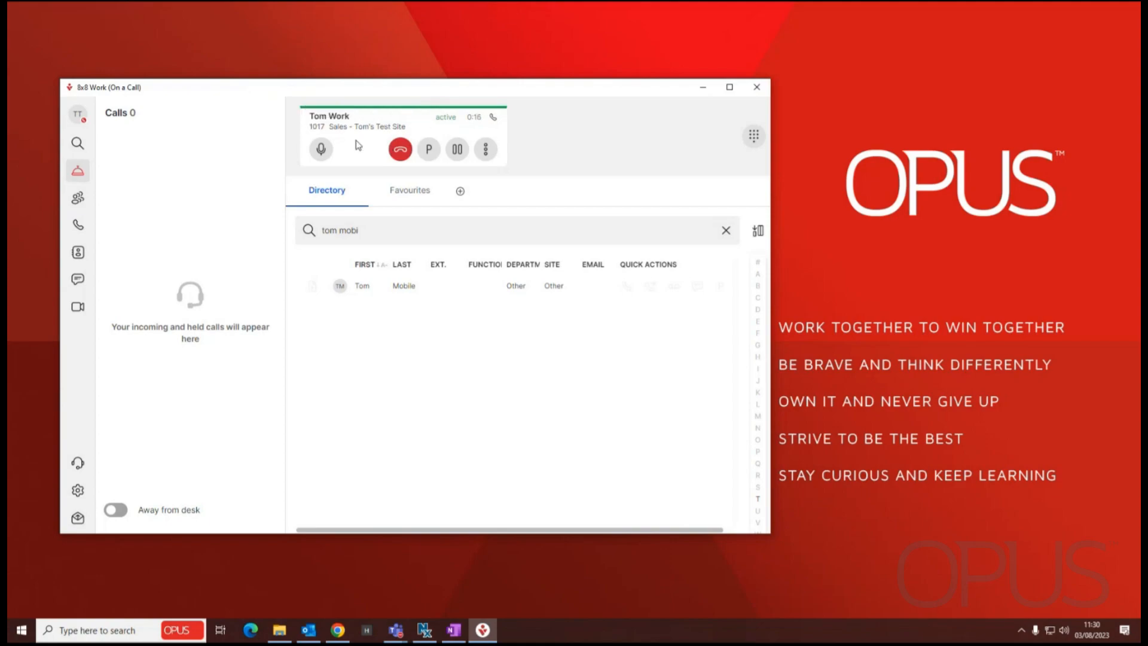
pyautogui.moveTo(364, 142)
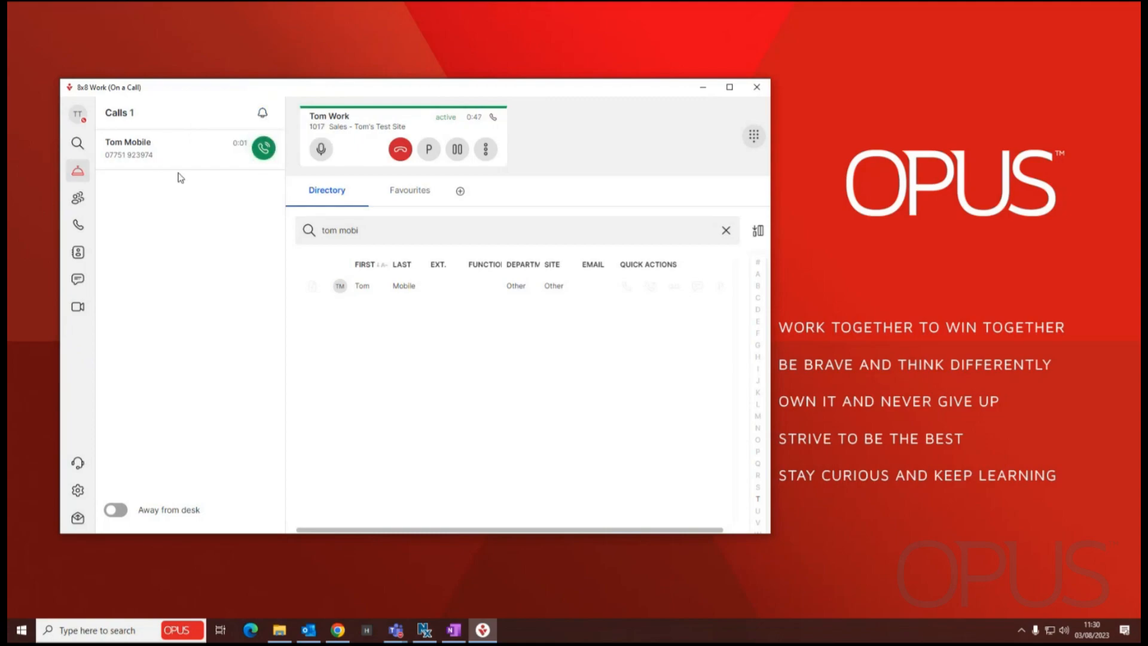
pyautogui.moveTo(147, 142)
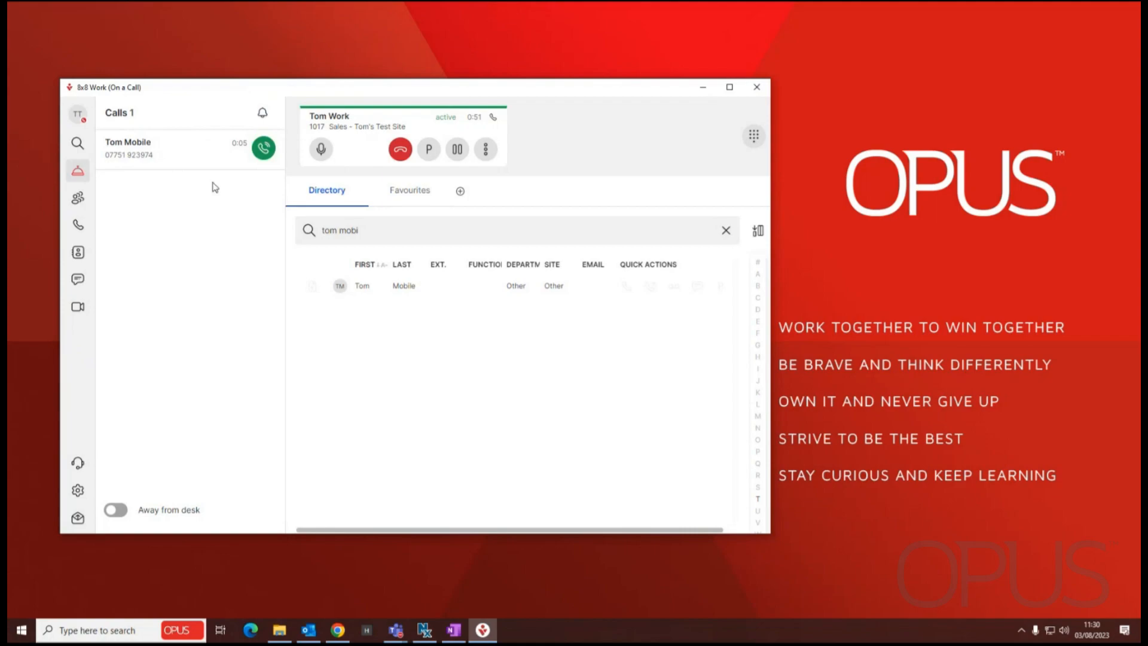
pyautogui.moveTo(456, 150)
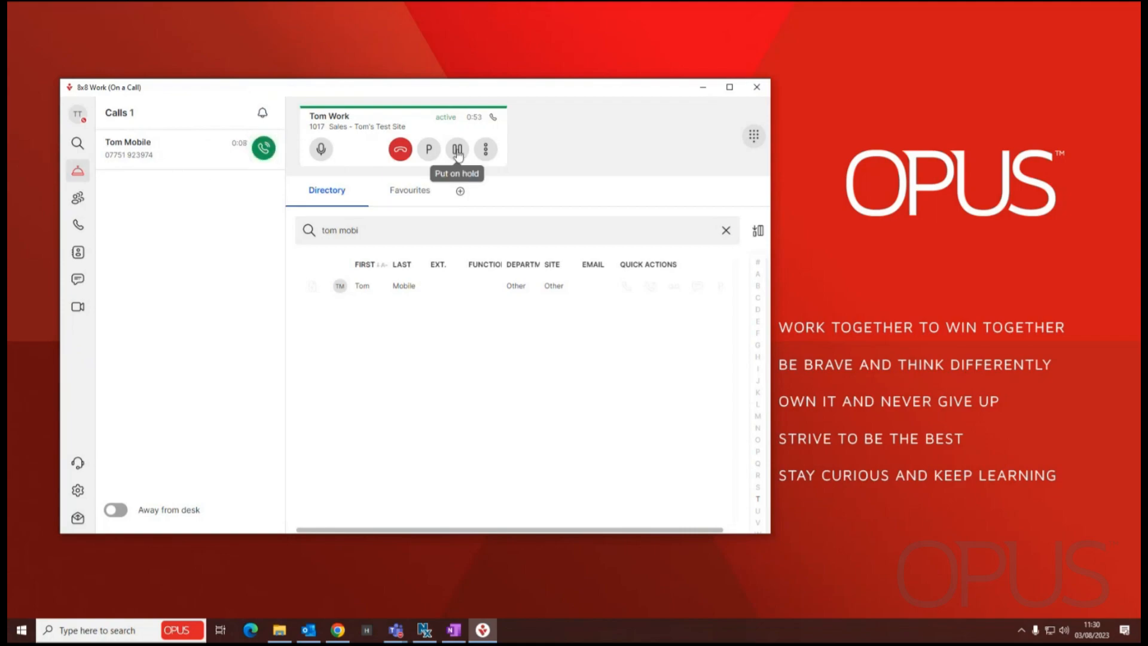
# Hold Tom Work's Sales call and pick up the incoming Tom Mobile call
pyautogui.click(428, 149)
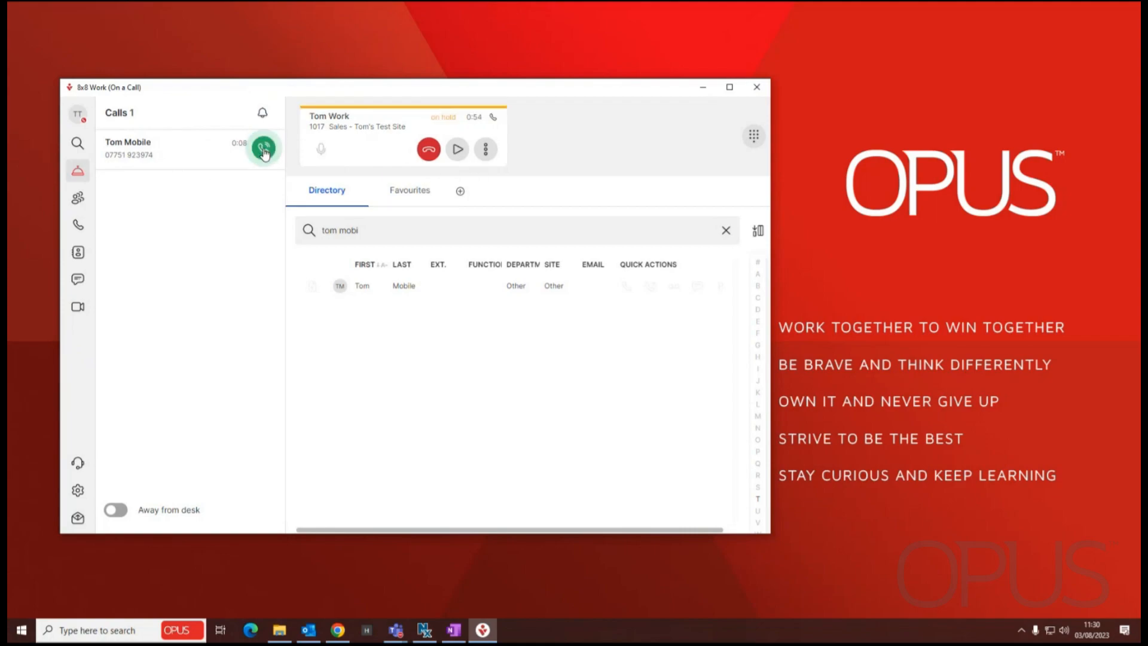
pyautogui.click(263, 149)
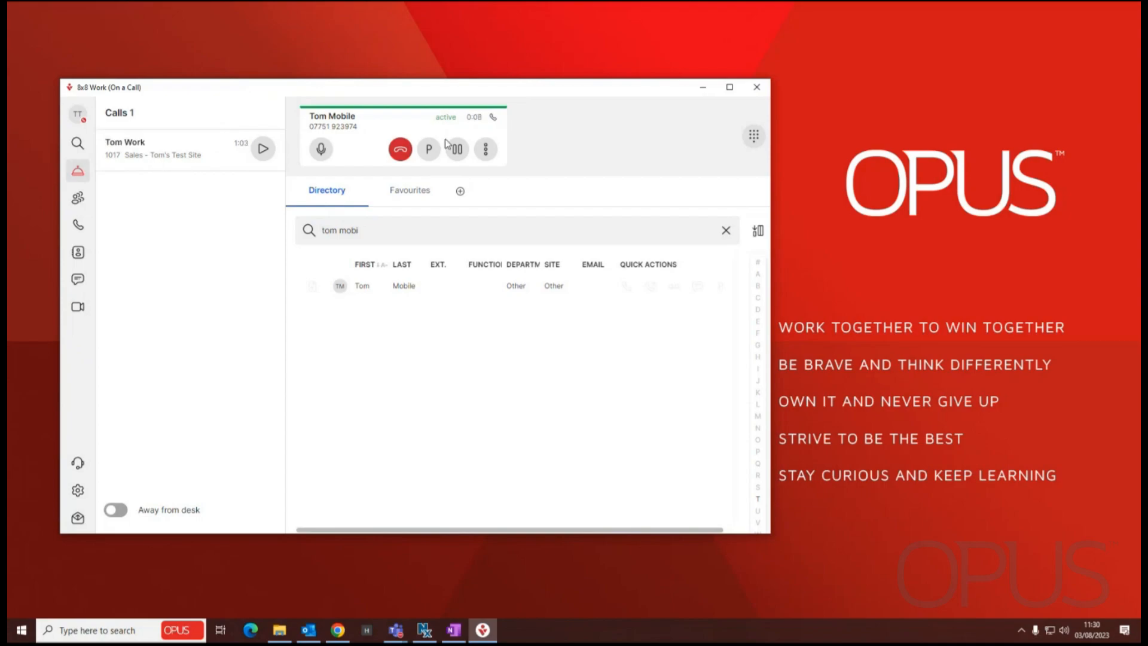
pyautogui.click(512, 230)
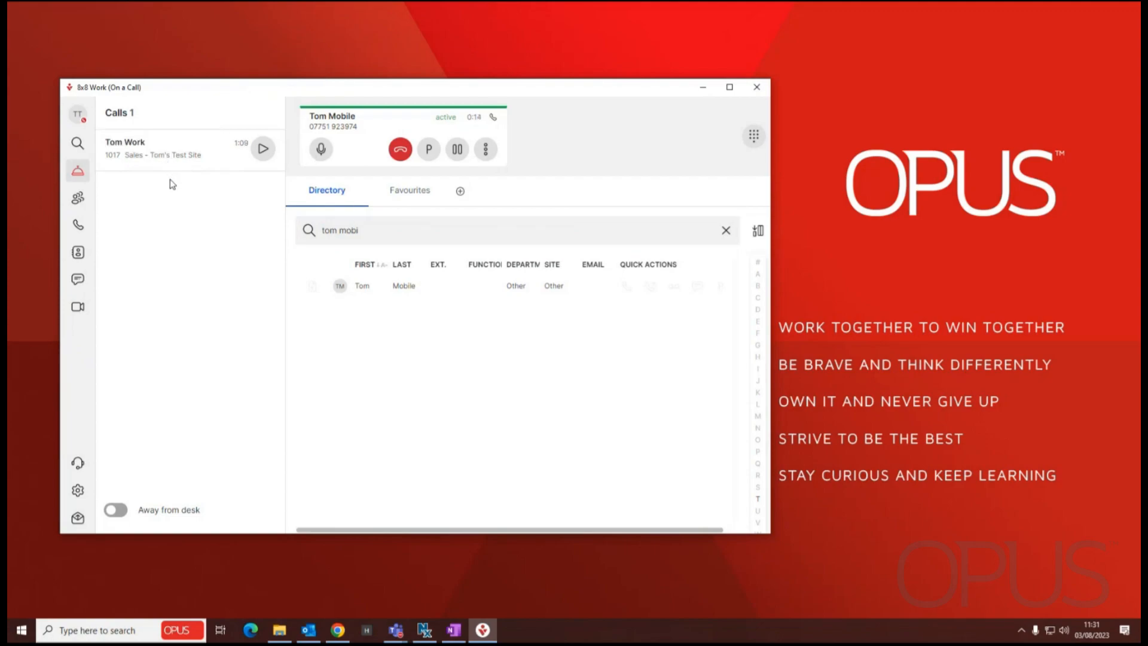
pyautogui.moveTo(172, 248)
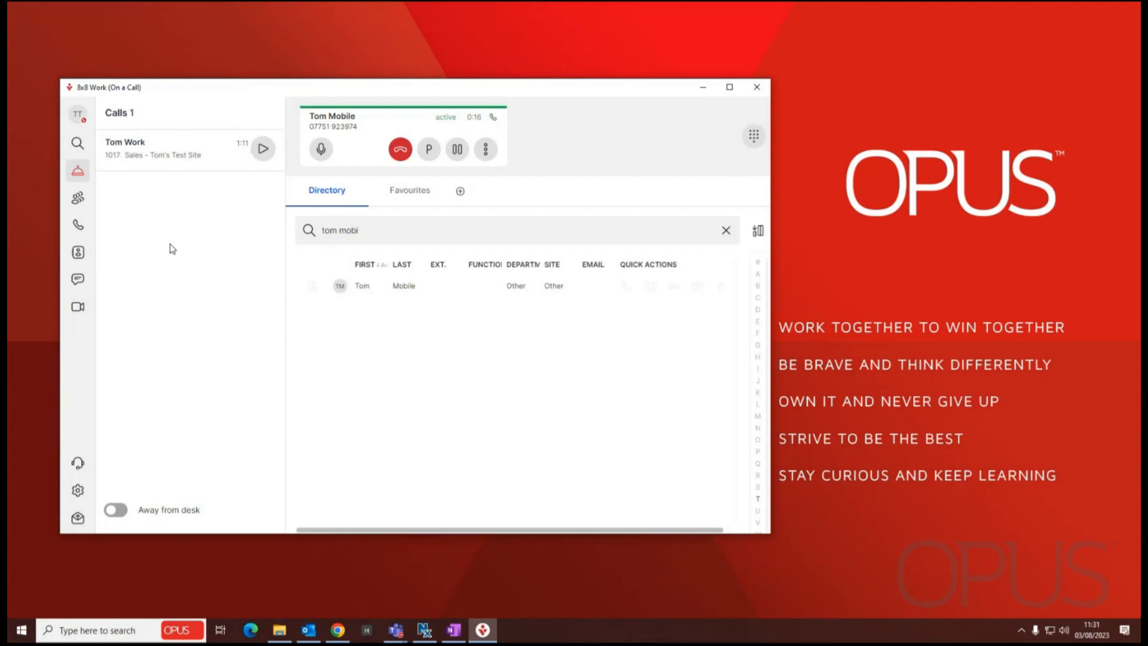
pyautogui.moveTo(177, 274)
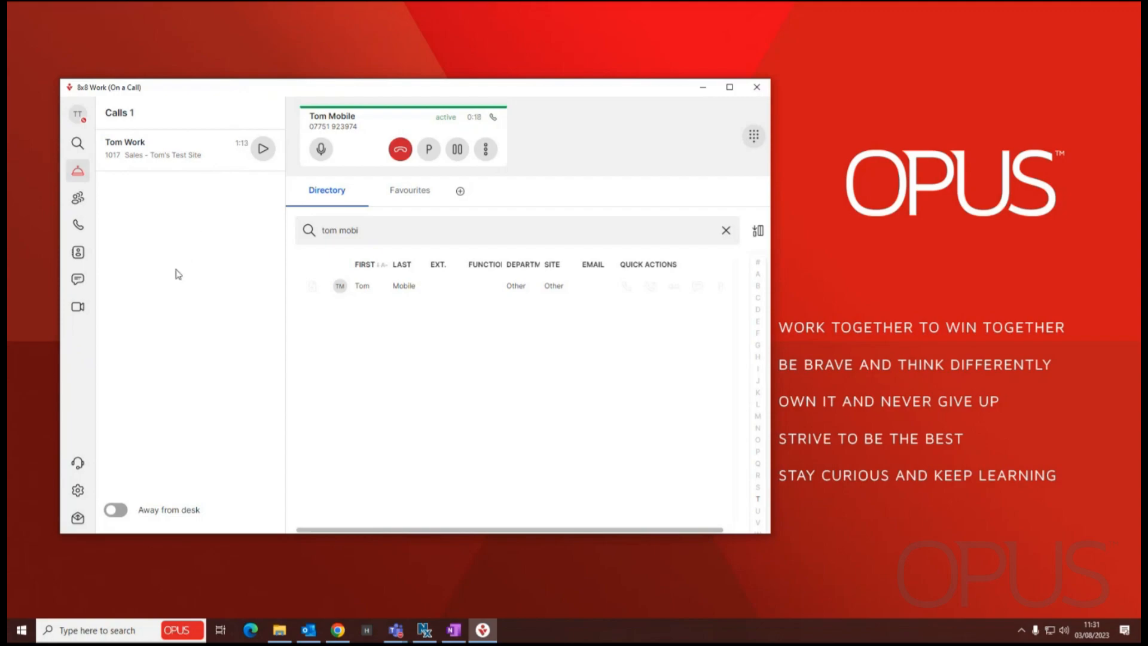
pyautogui.moveTo(144, 311)
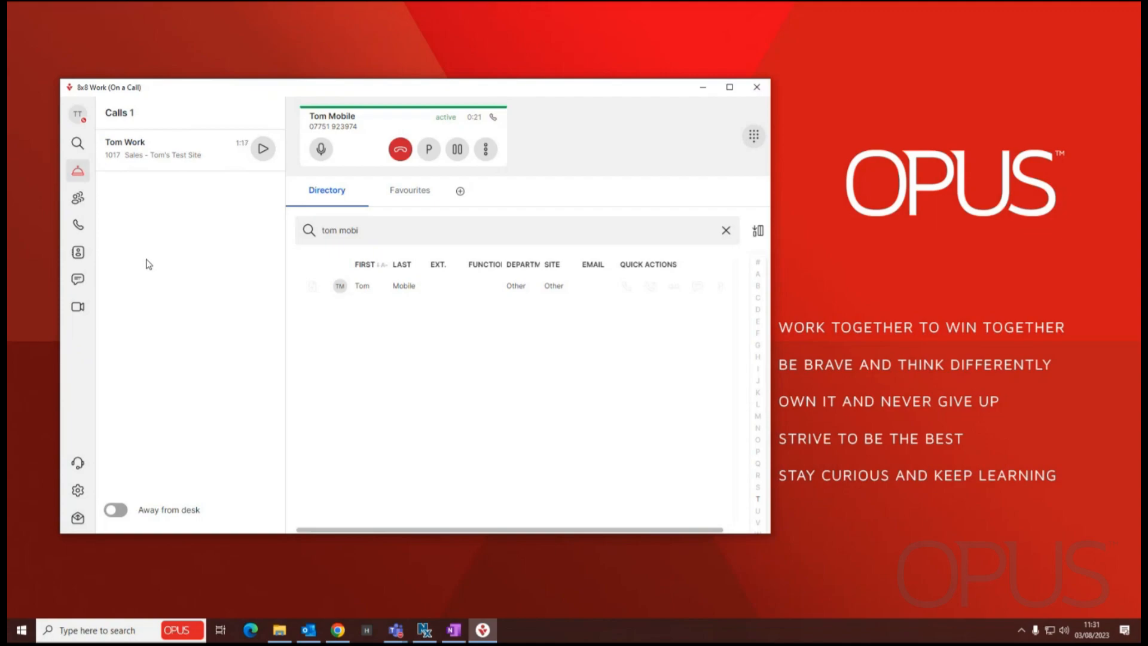
pyautogui.moveTo(161, 143)
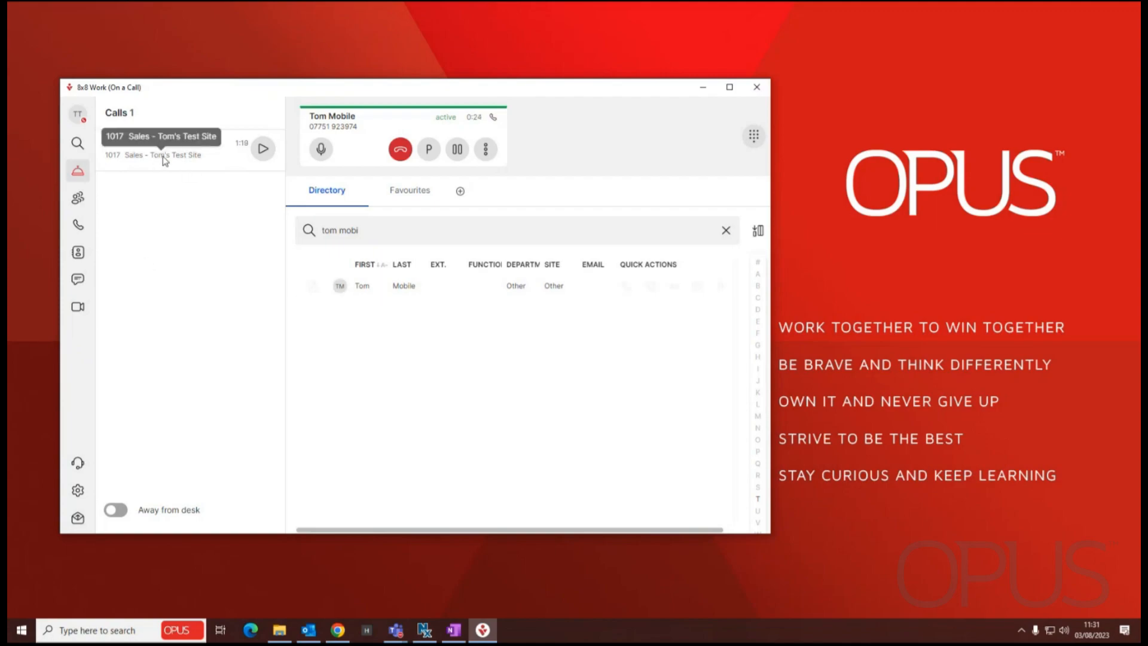
# Hold Tom Mobile and resume Tom Work's Sales call
pyautogui.click(428, 149)
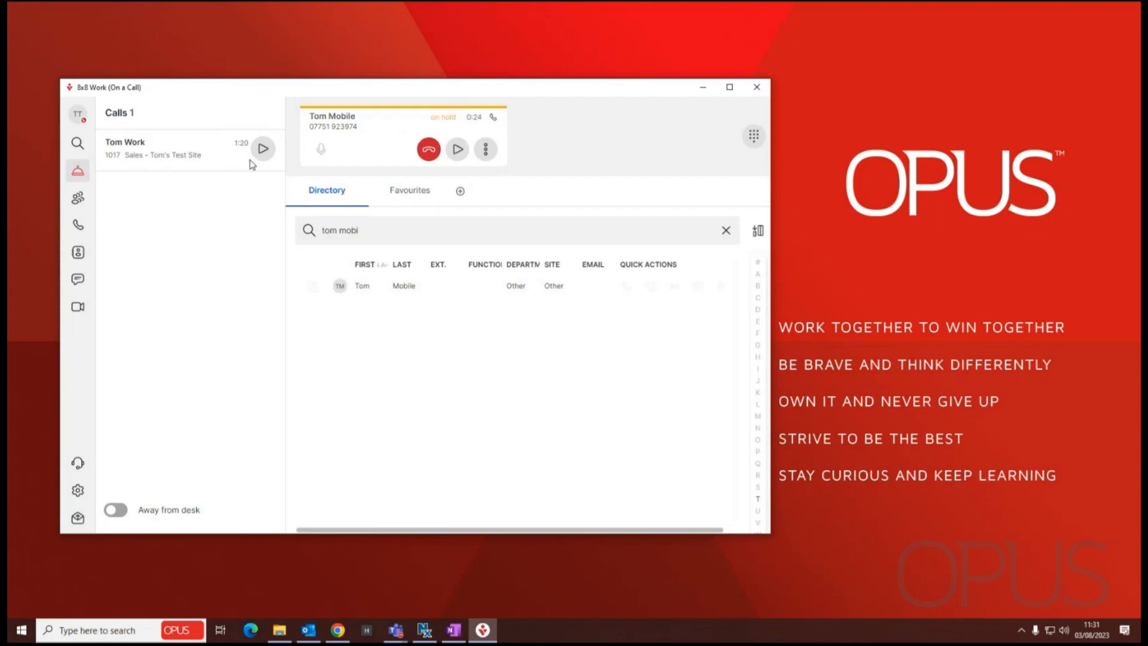
pyautogui.click(457, 149)
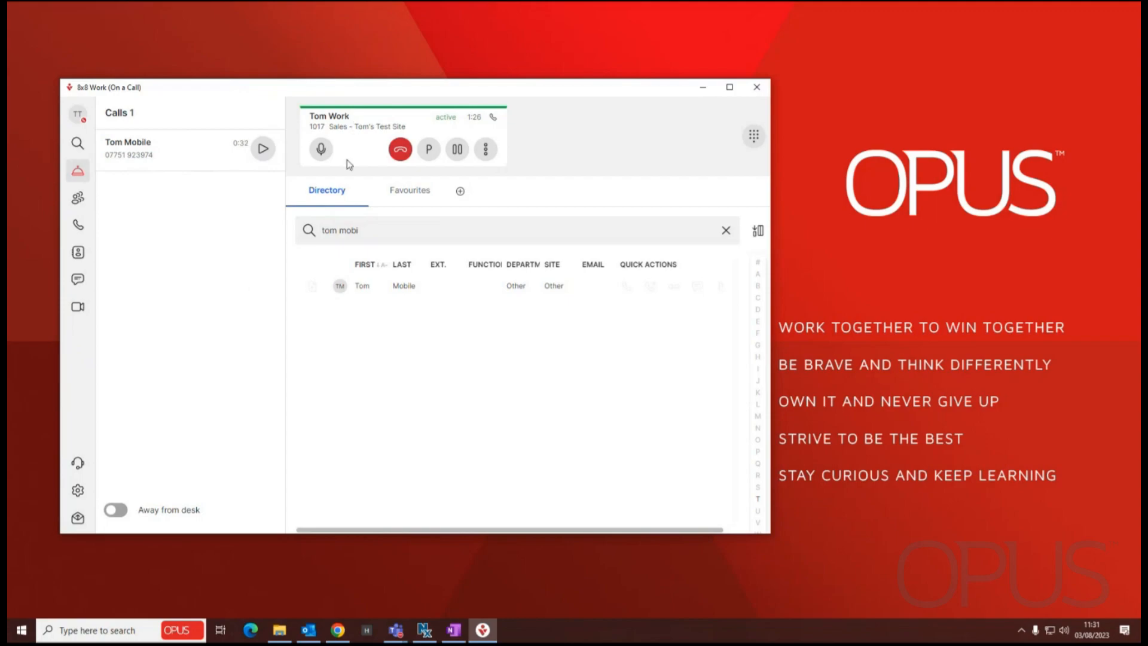
pyautogui.moveTo(356, 149)
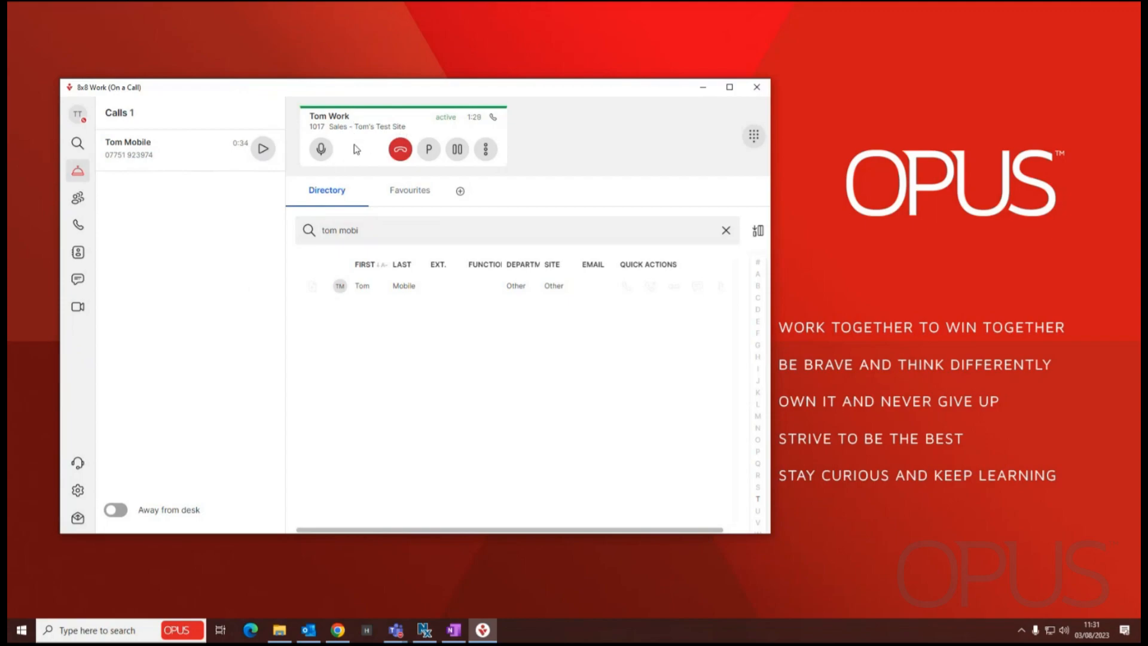
pyautogui.moveTo(372, 136)
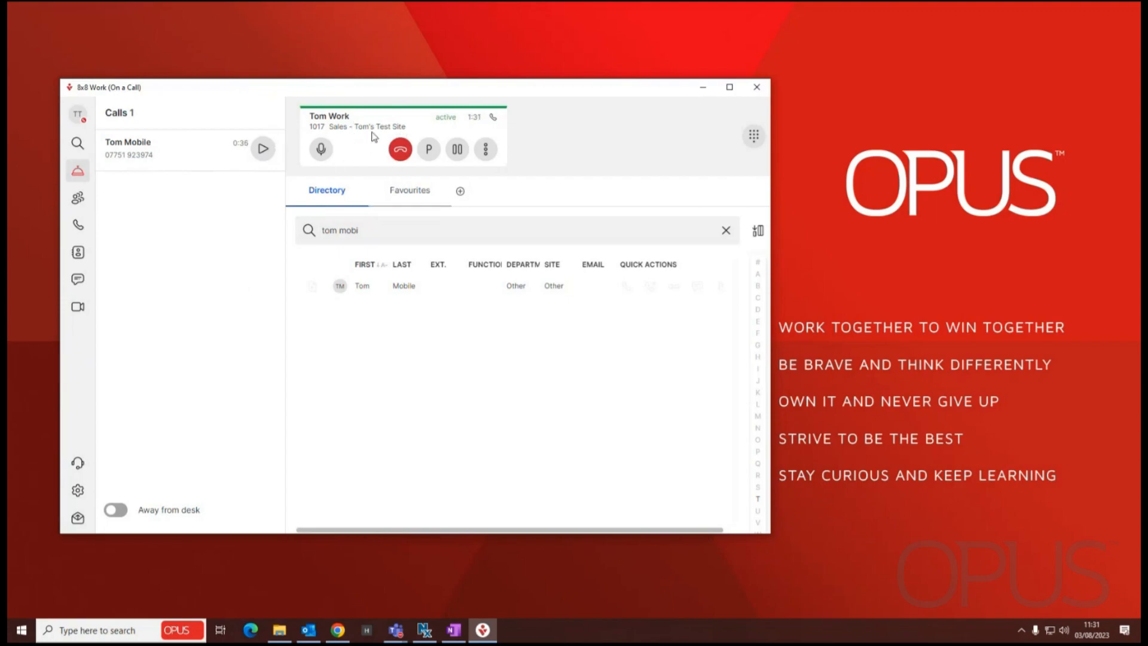
pyautogui.moveTo(359, 139)
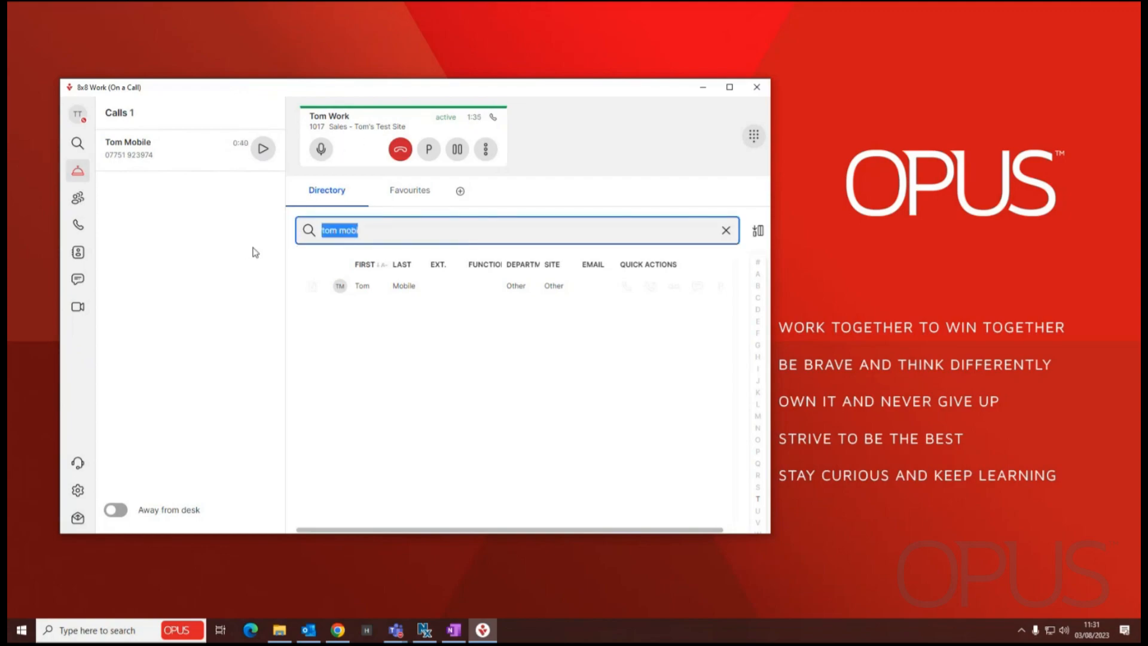
pyautogui.write('natha')
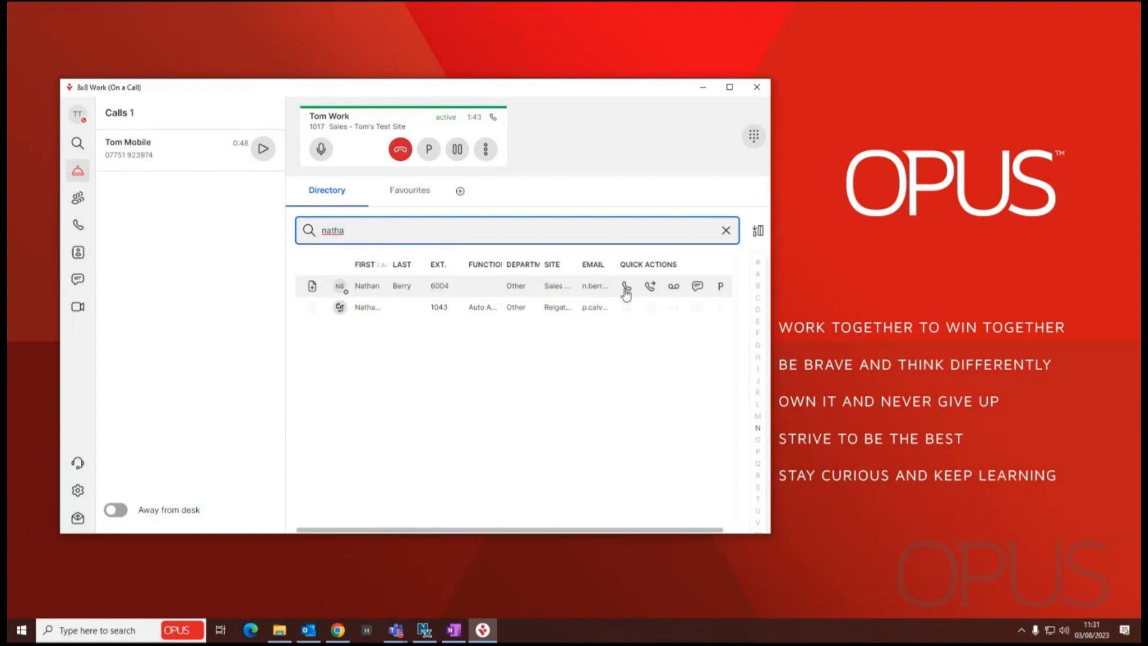
pyautogui.moveTo(626, 286)
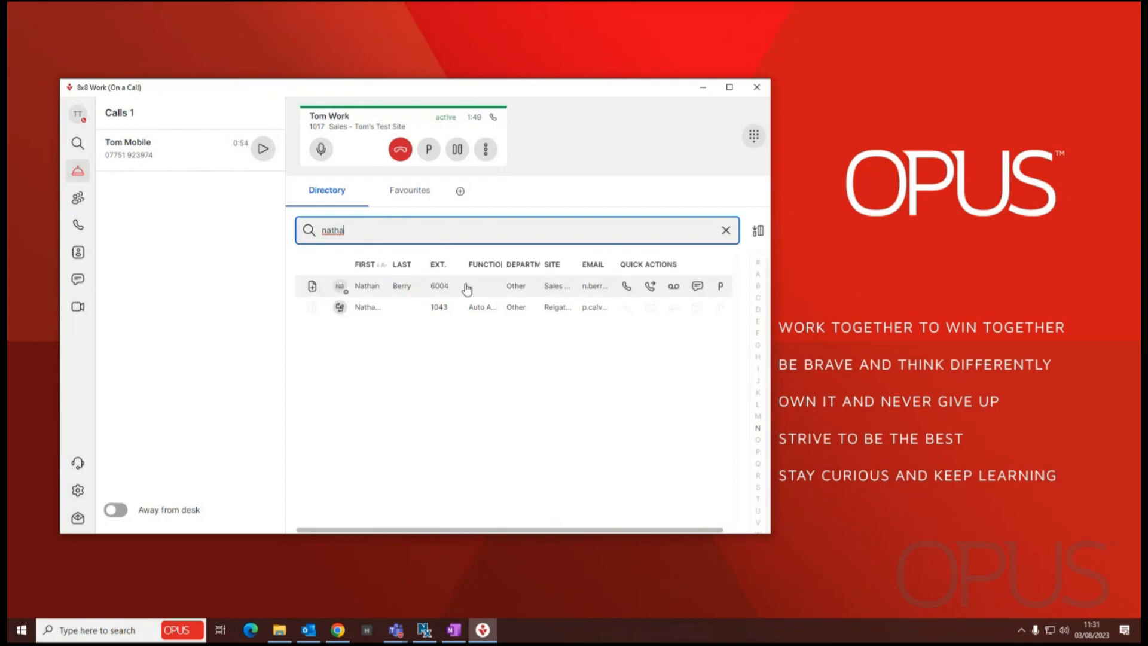
pyautogui.moveTo(673, 287)
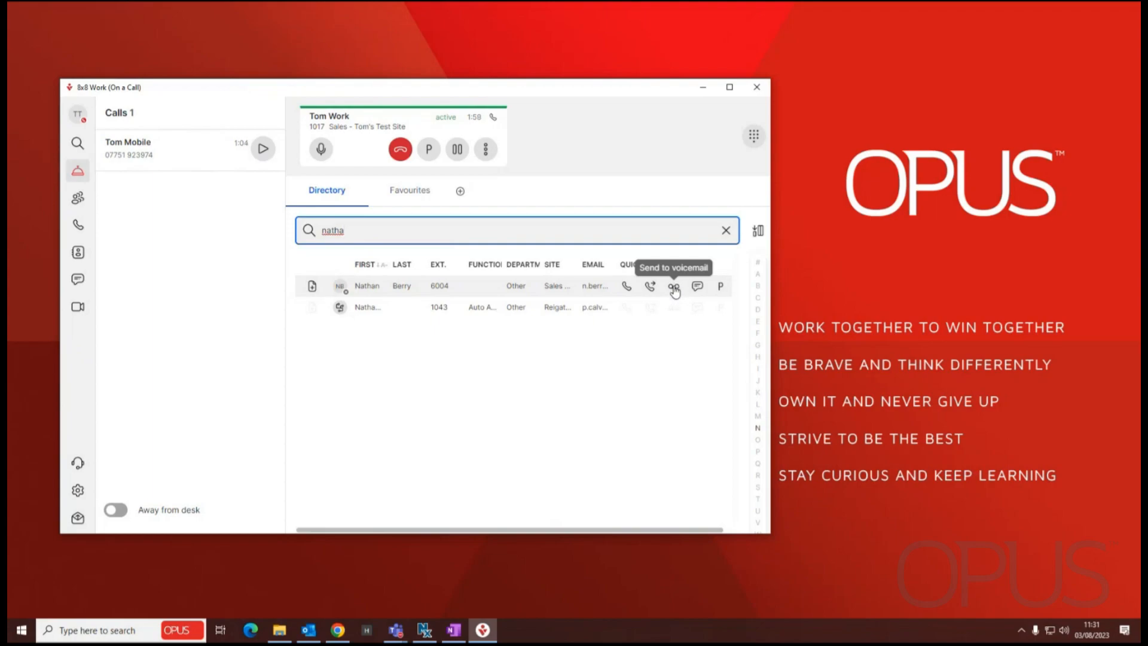
pyautogui.click(673, 287)
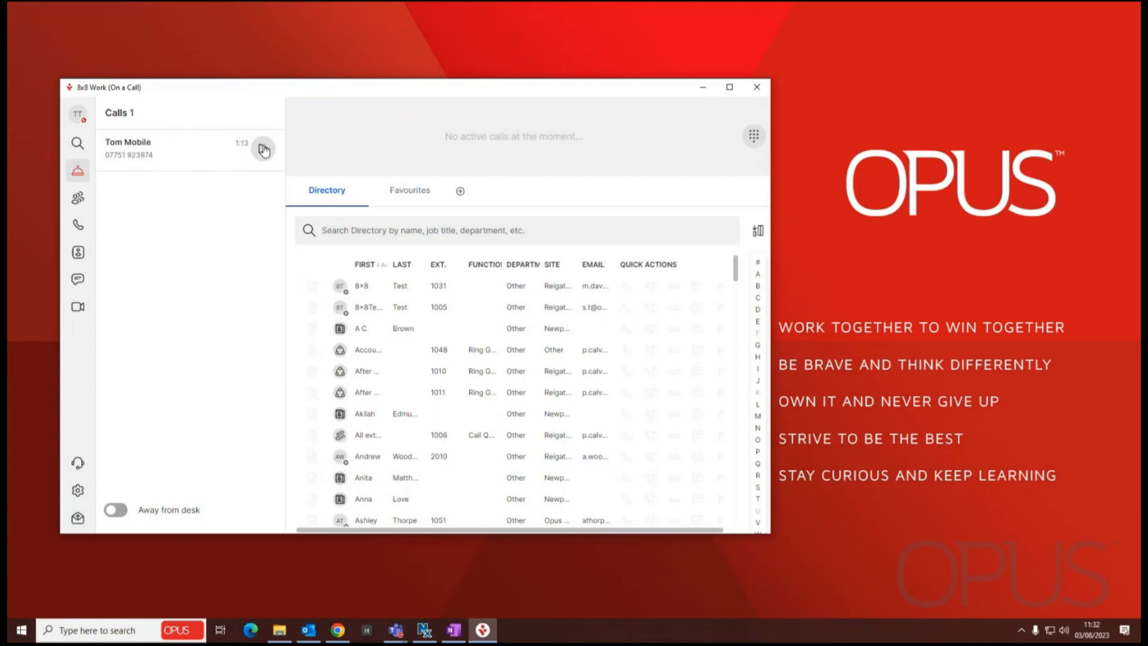
# Resume Tom Mobile's waiting call as the only active call
pyautogui.click(264, 149)
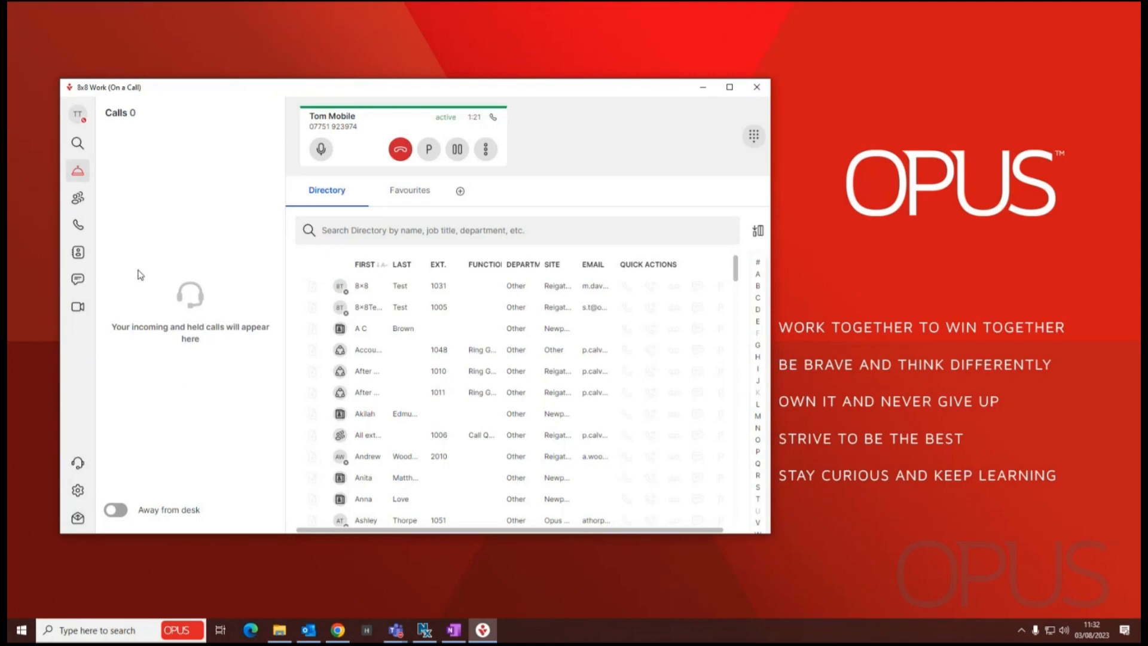
pyautogui.moveTo(154, 430)
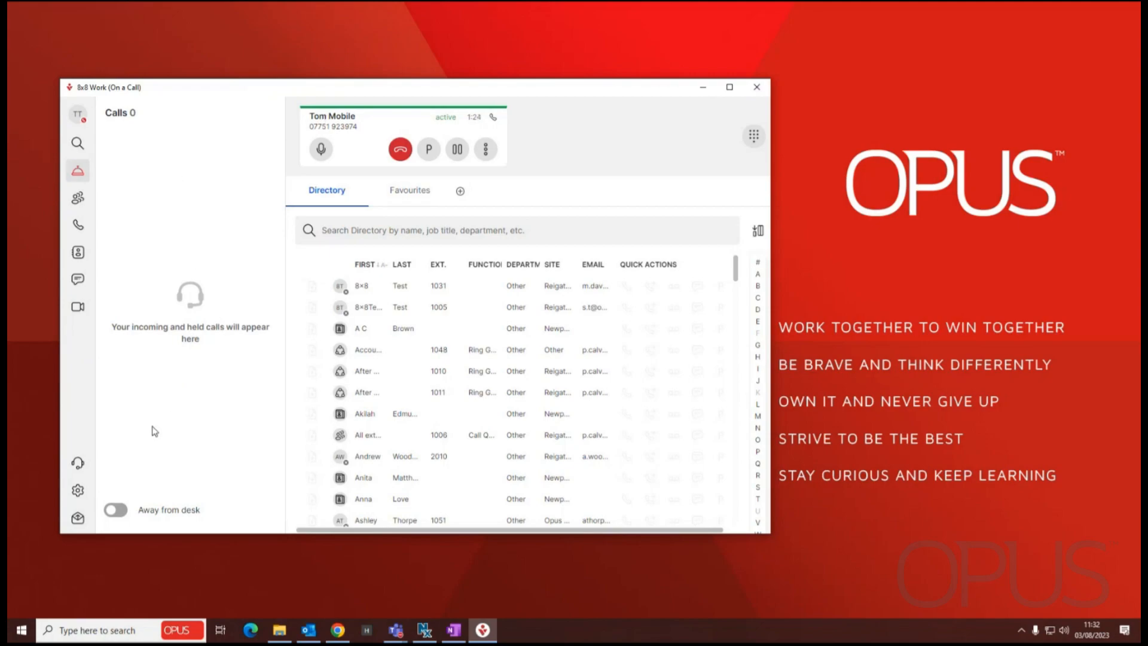
pyautogui.moveTo(130, 185)
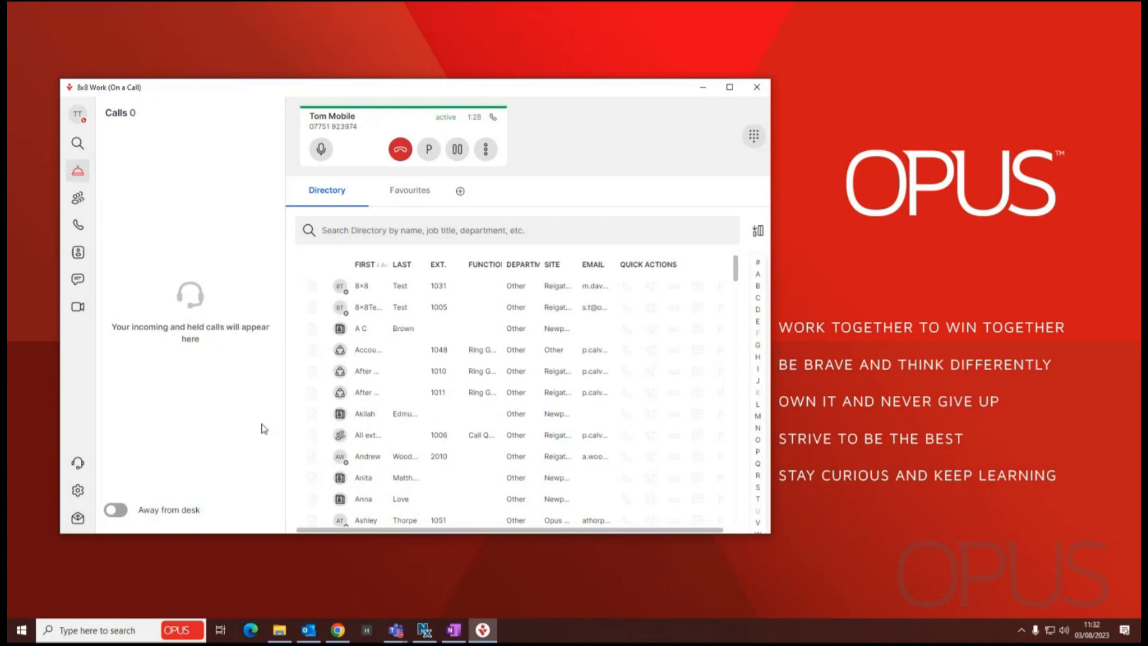
pyautogui.moveTo(198, 203)
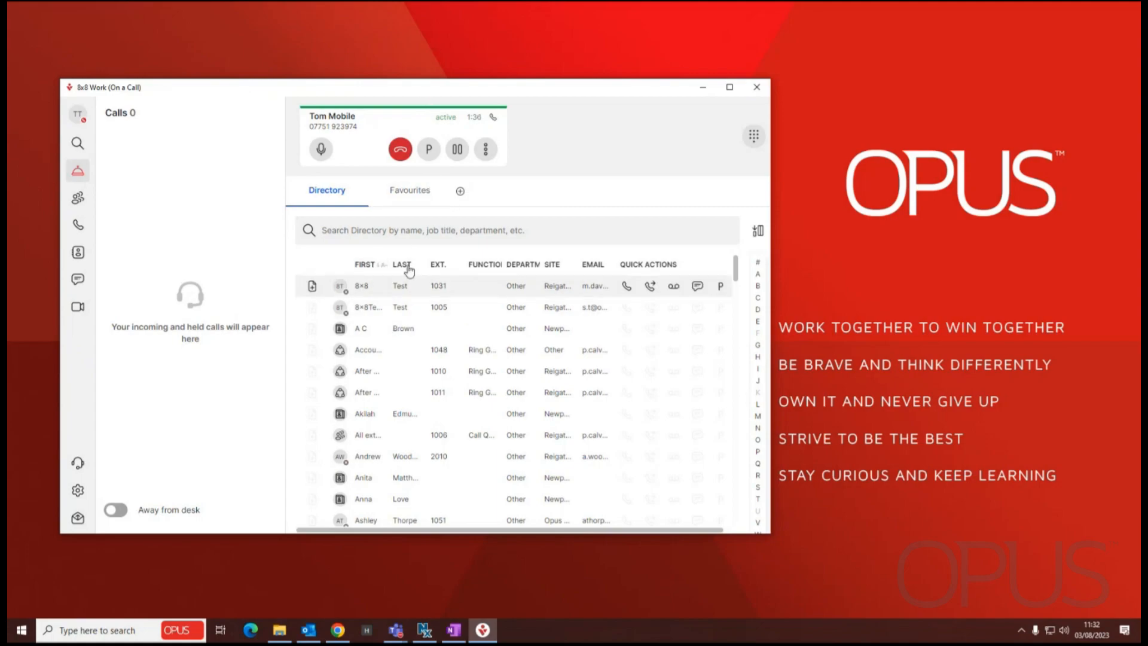
pyautogui.click(512, 229)
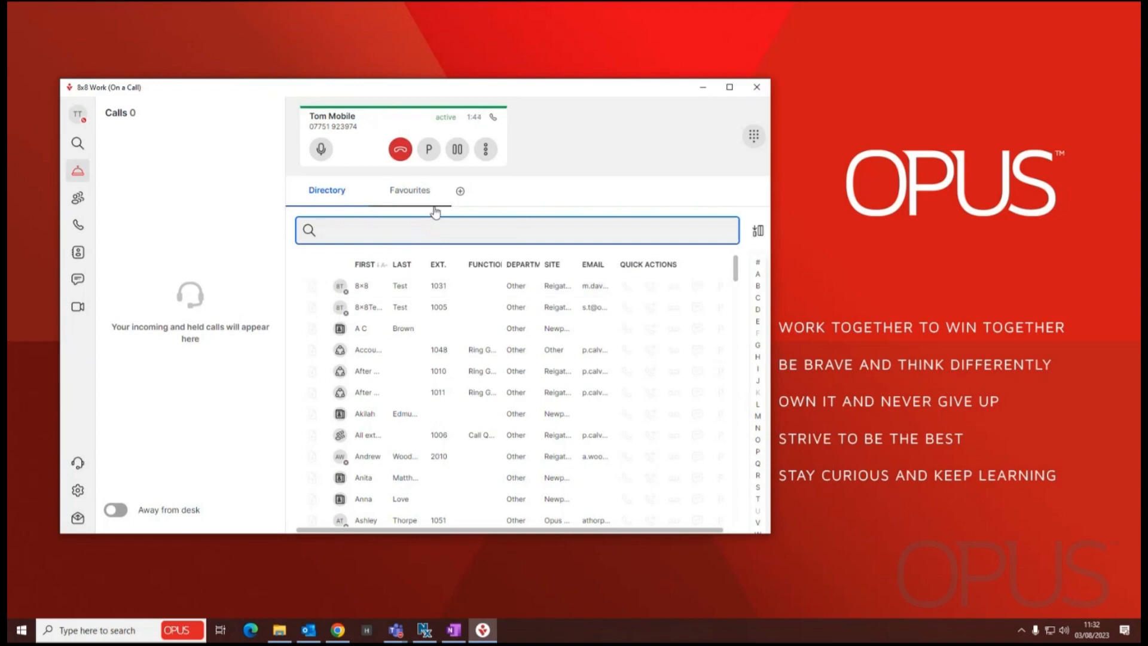
pyautogui.moveTo(704, 142)
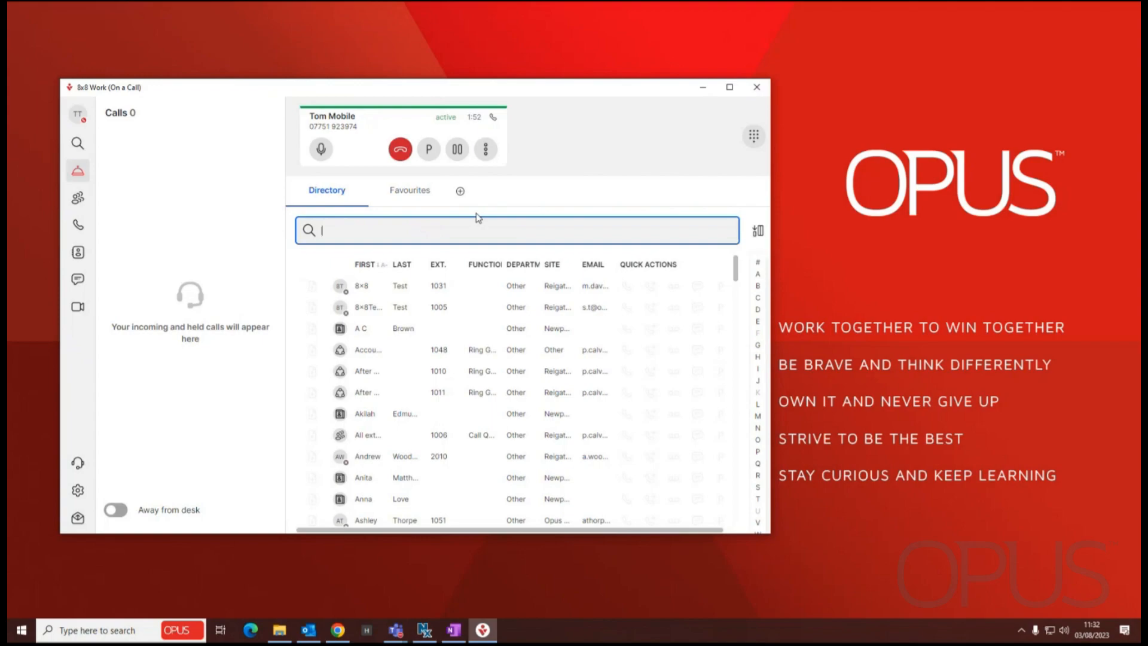
pyautogui.write('naqtha')
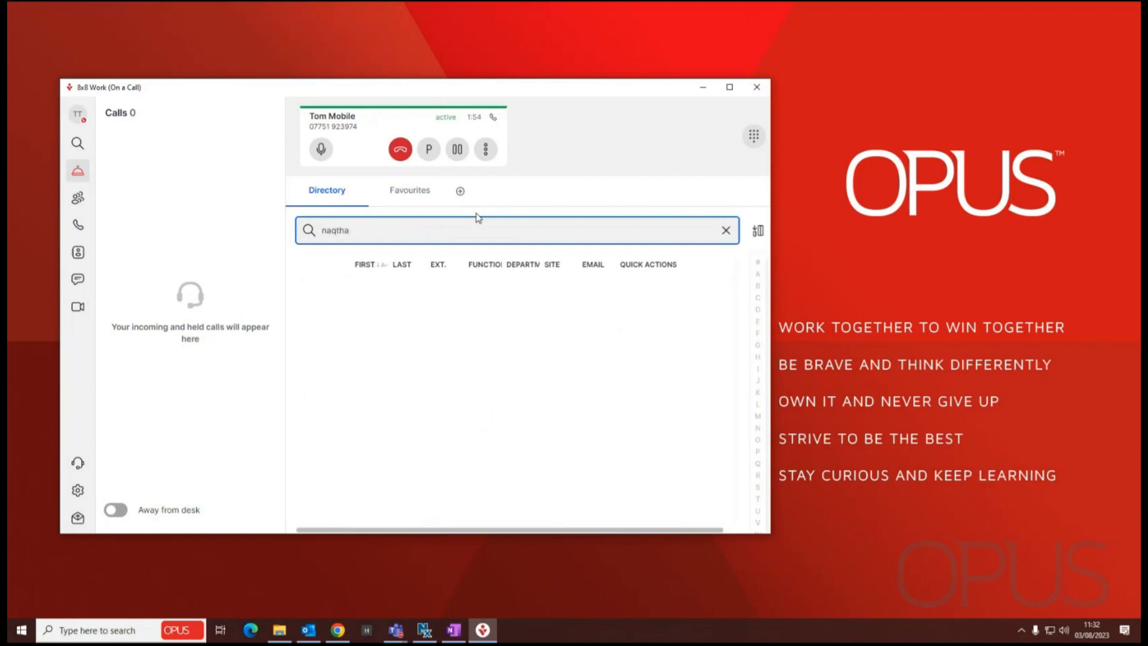
pyautogui.write('natha')
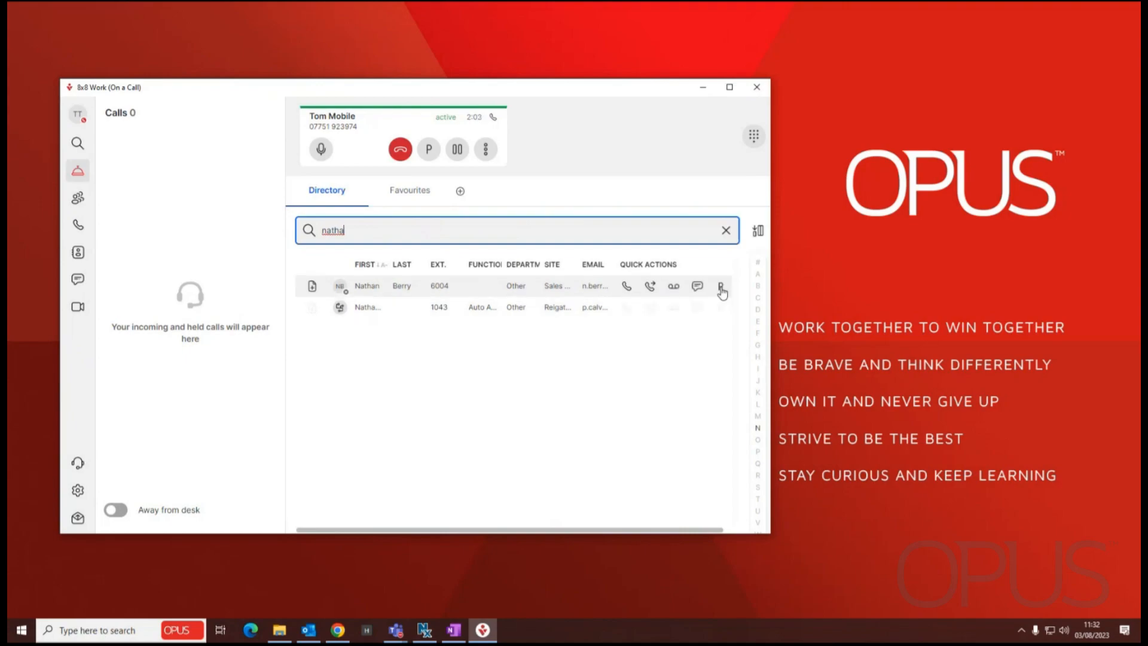
pyautogui.click(721, 285)
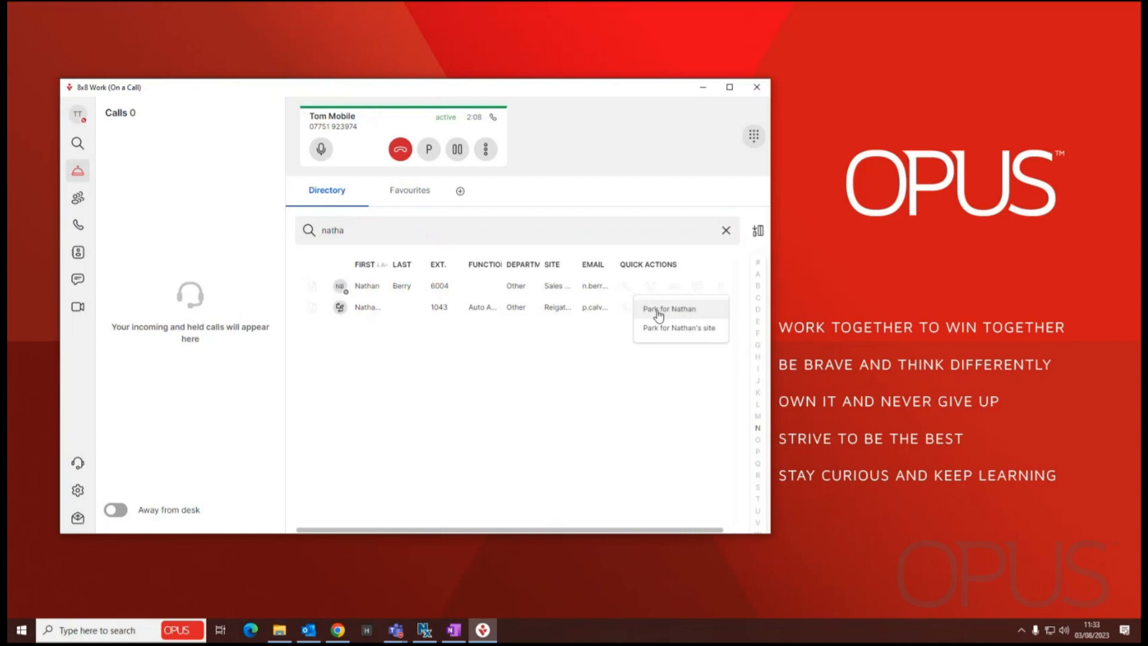
pyautogui.click(667, 309)
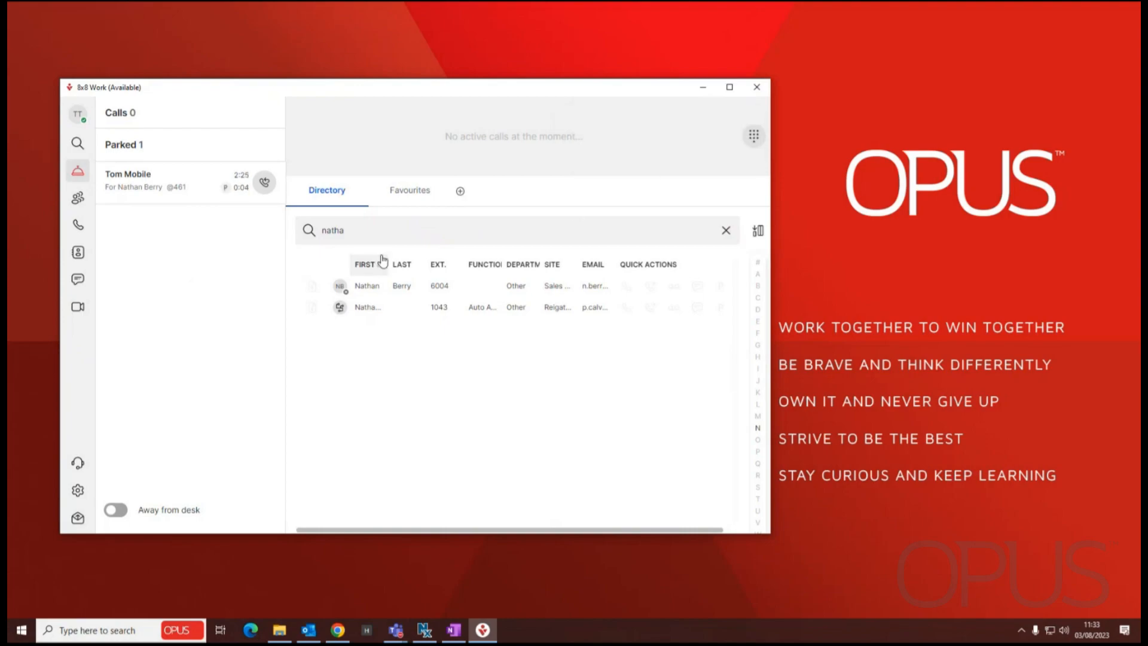
pyautogui.moveTo(177, 294)
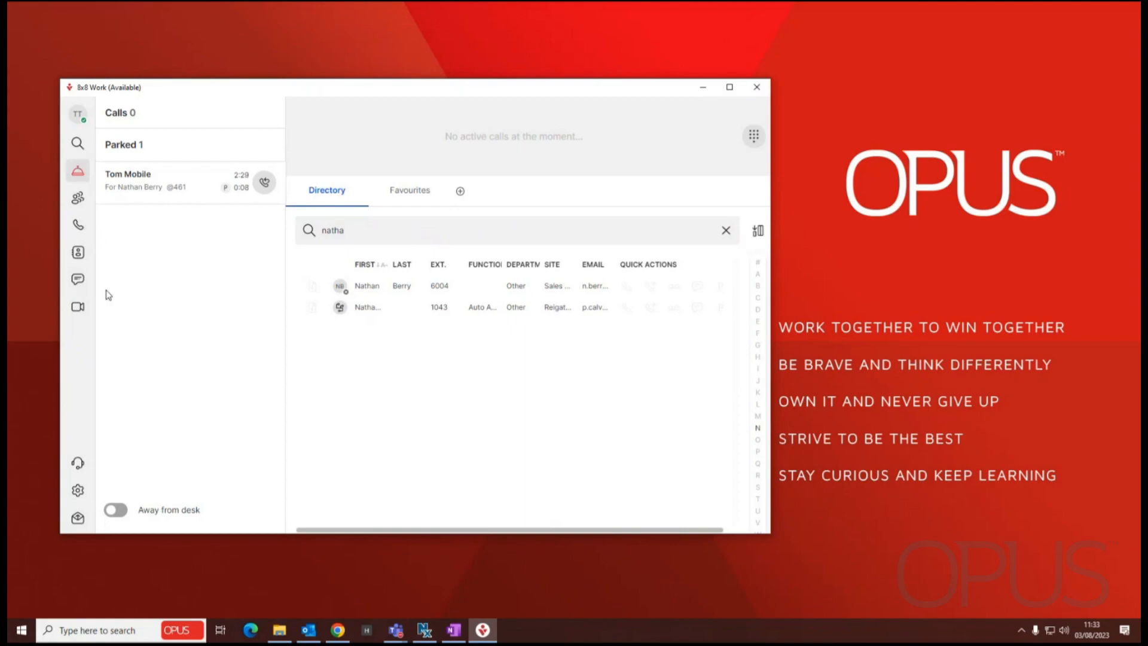
pyautogui.moveTo(196, 171)
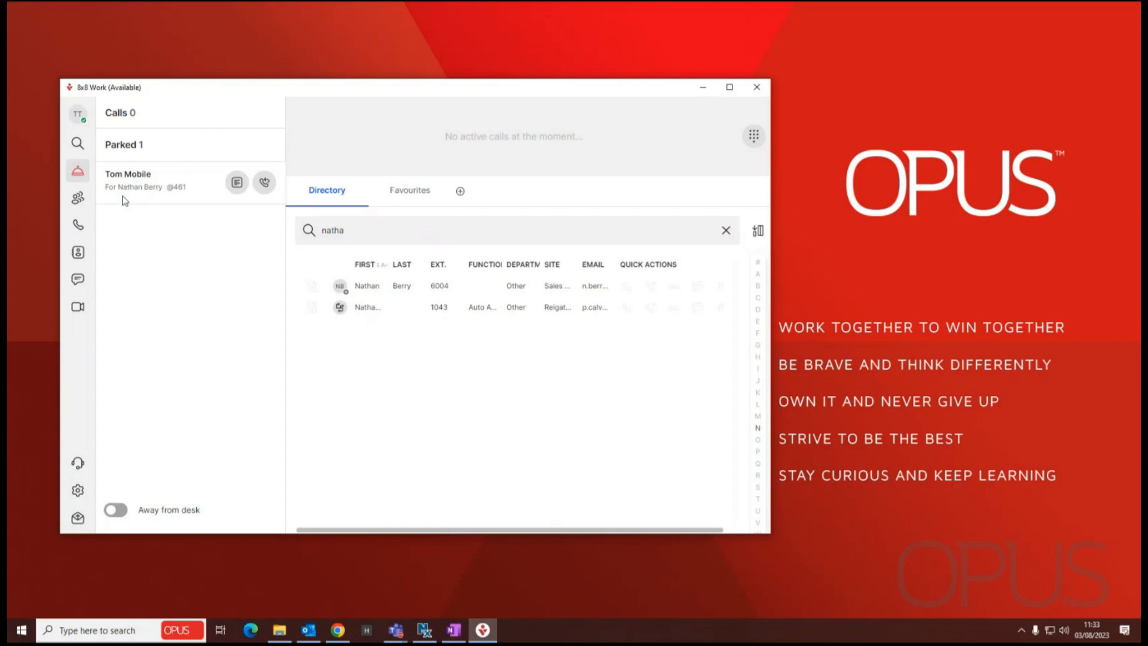
pyautogui.moveTo(150, 190)
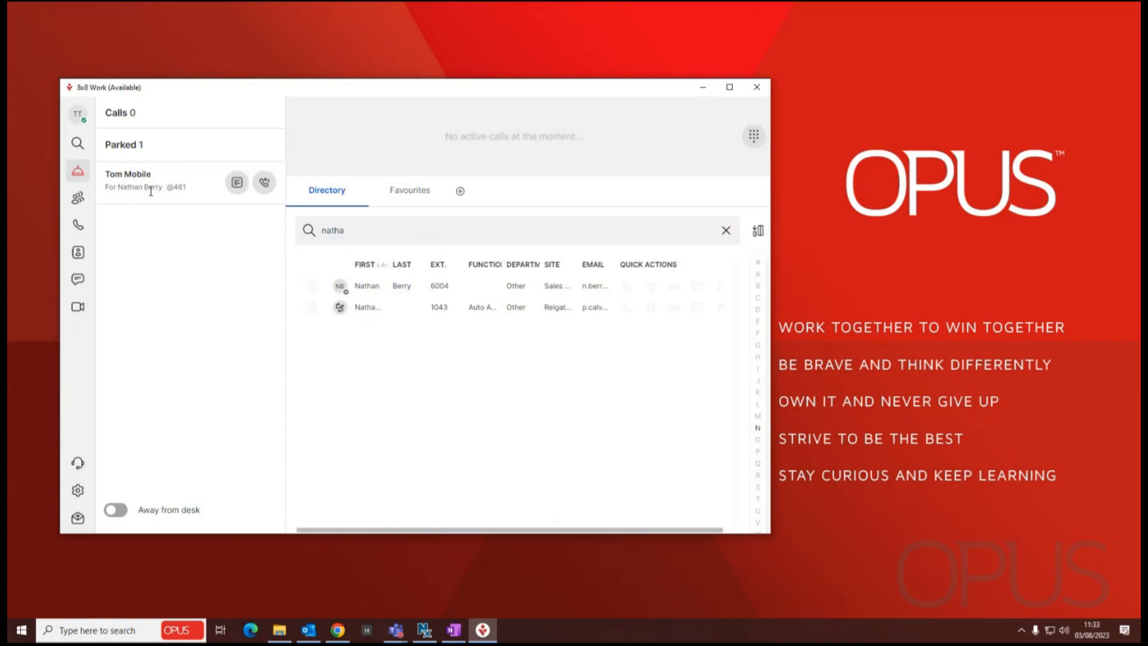
pyautogui.moveTo(236, 182)
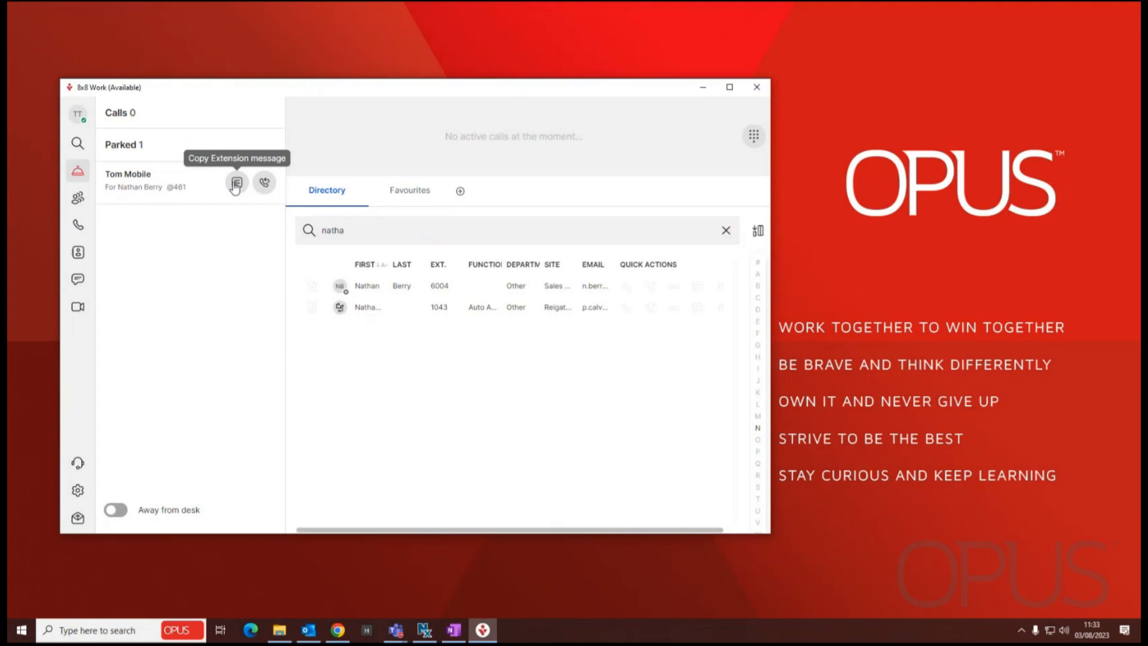
pyautogui.moveTo(253, 187)
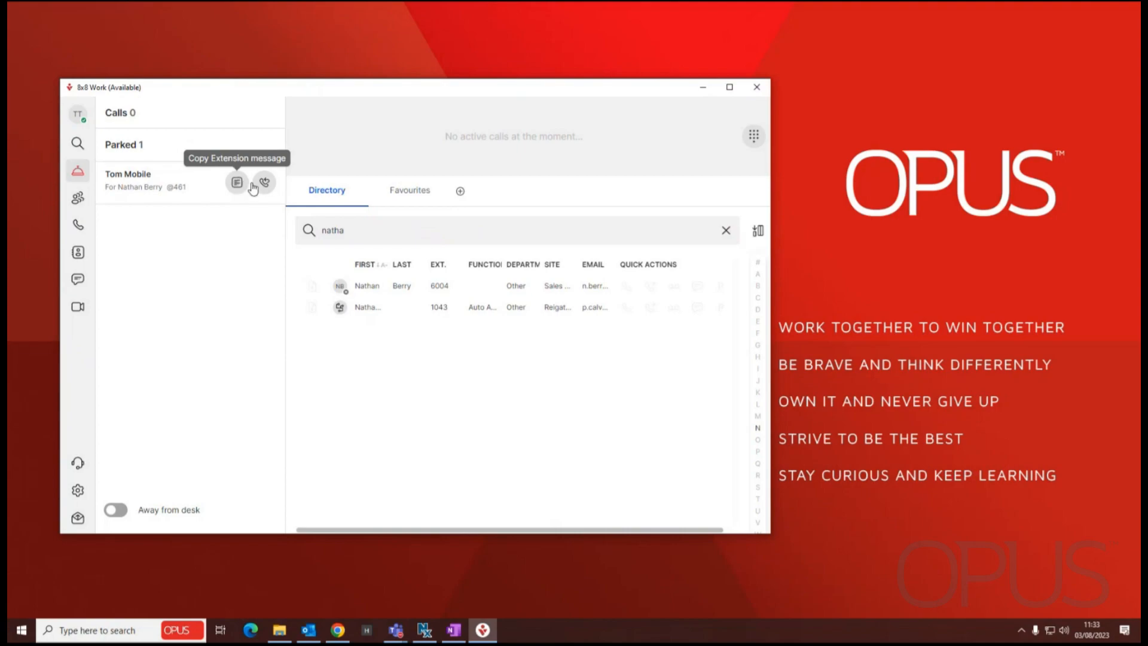
pyautogui.moveTo(264, 181)
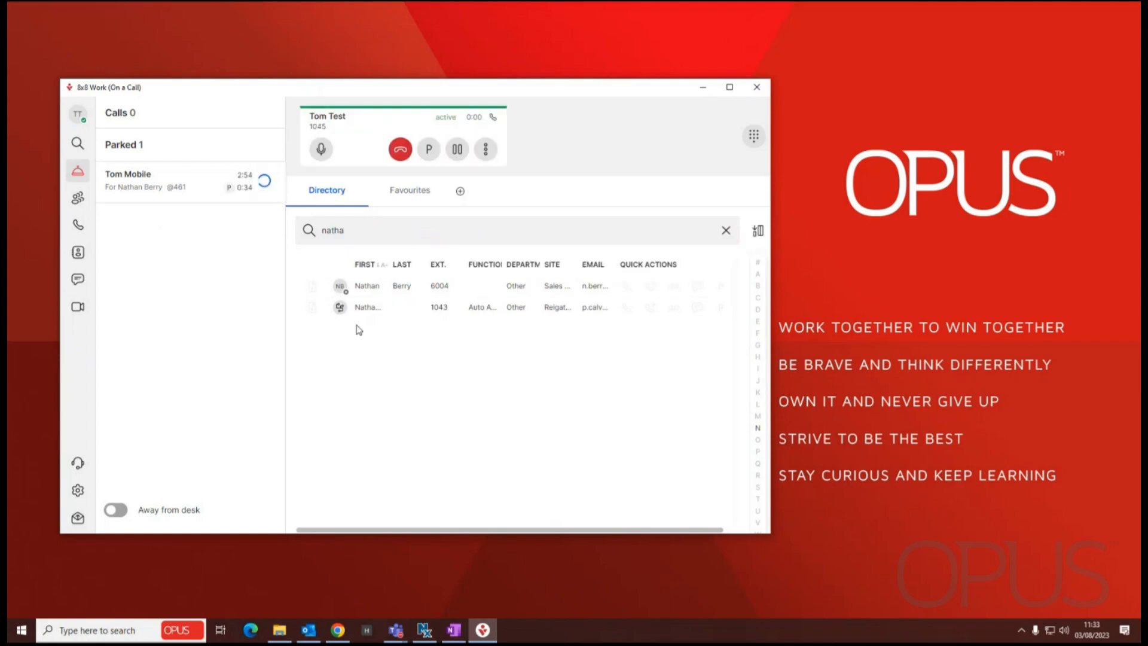
pyautogui.click(480, 230)
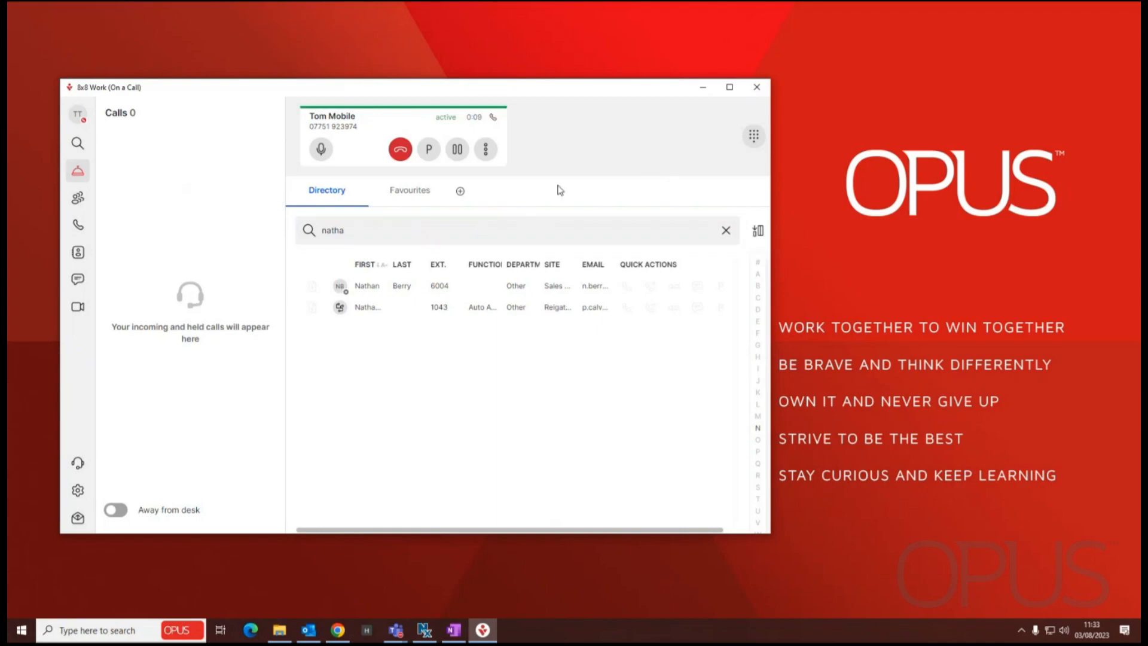
pyautogui.moveTo(671, 286)
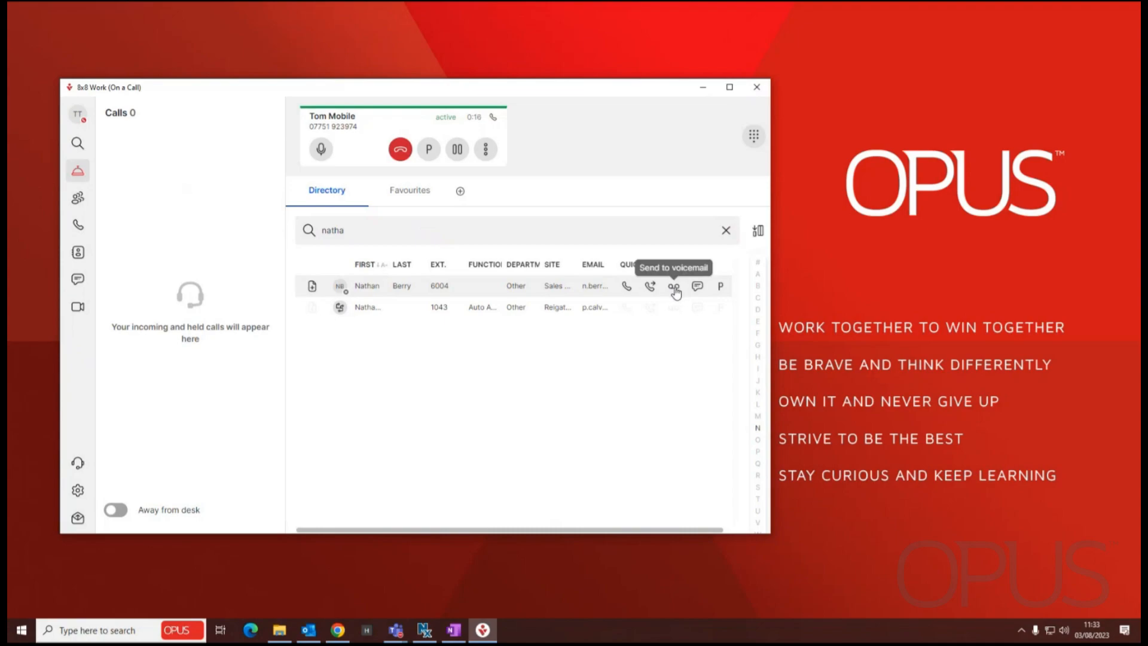
pyautogui.click(674, 286)
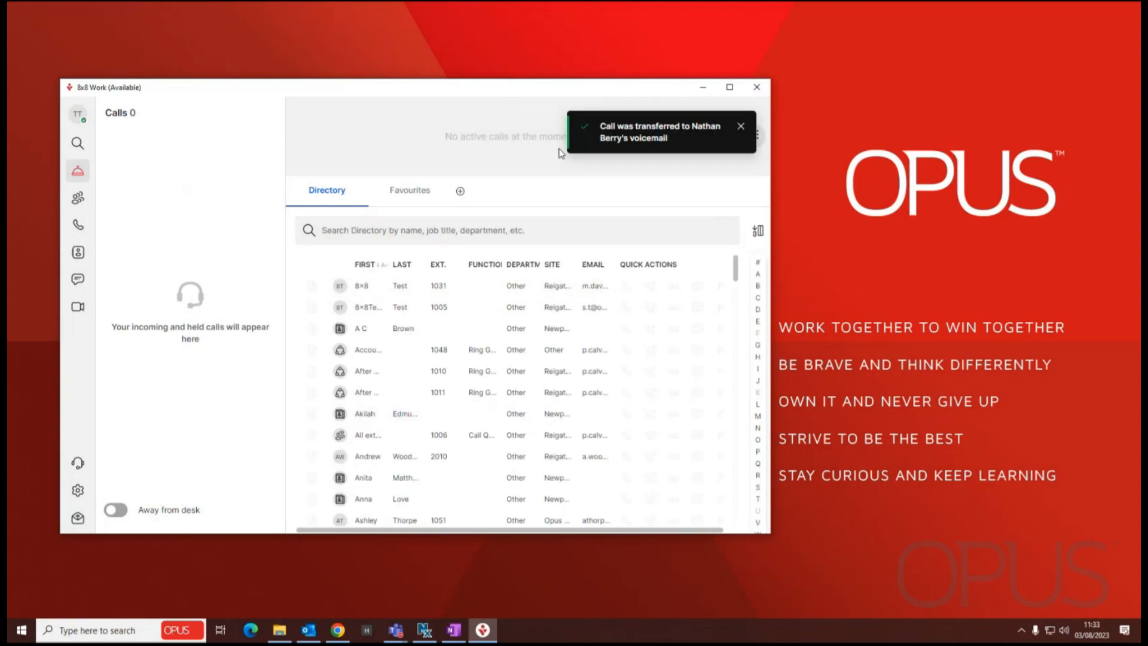